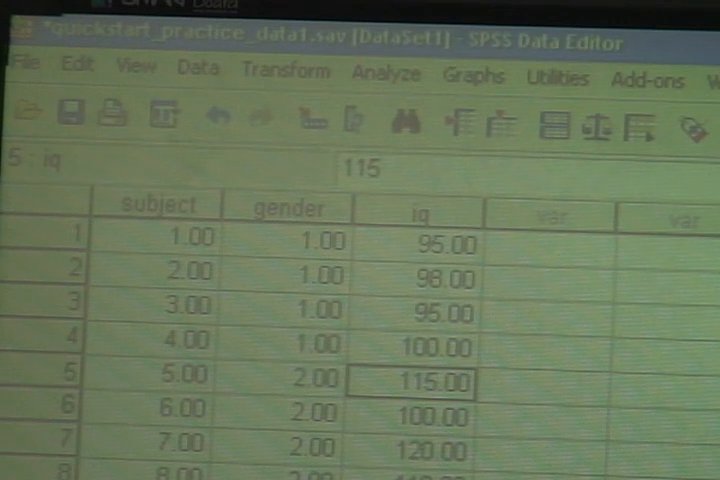
Show the Analyze menu's statistical categories for the subject, gender and iq data
left_click(386, 73)
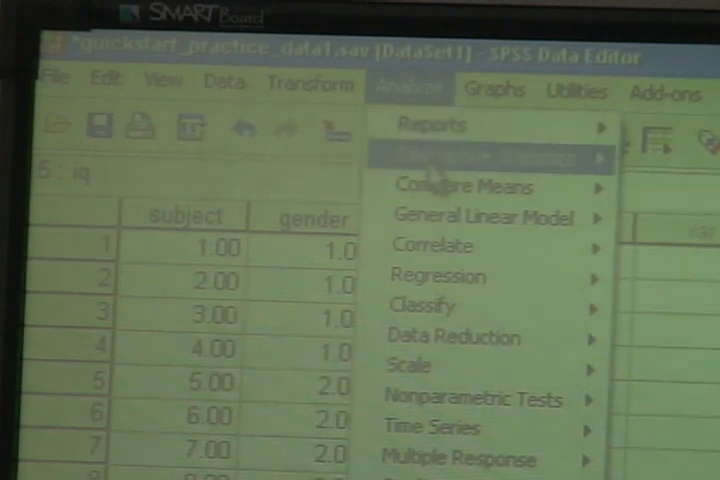
Start a Bivariate correlation from Analyze > Correlate, listing subject, gender and iq
left_click(430, 246)
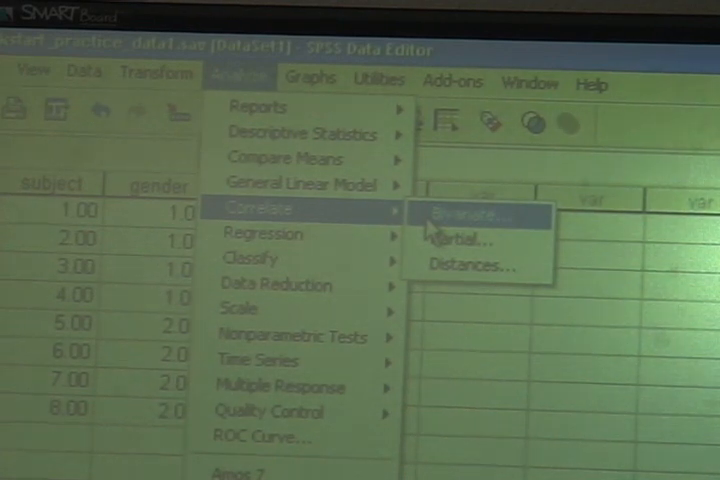
left_click(488, 213)
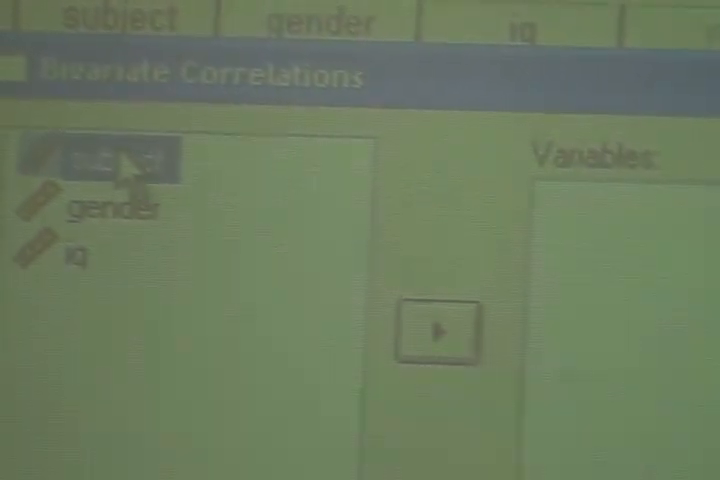
mouse_move(200, 310)
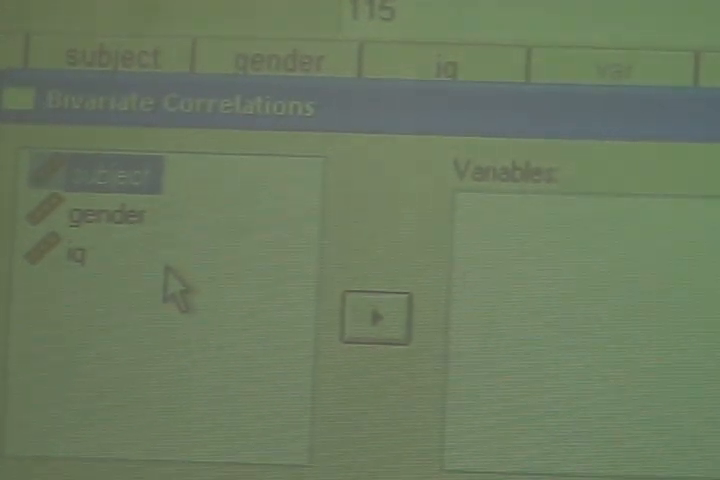
mouse_move(95, 225)
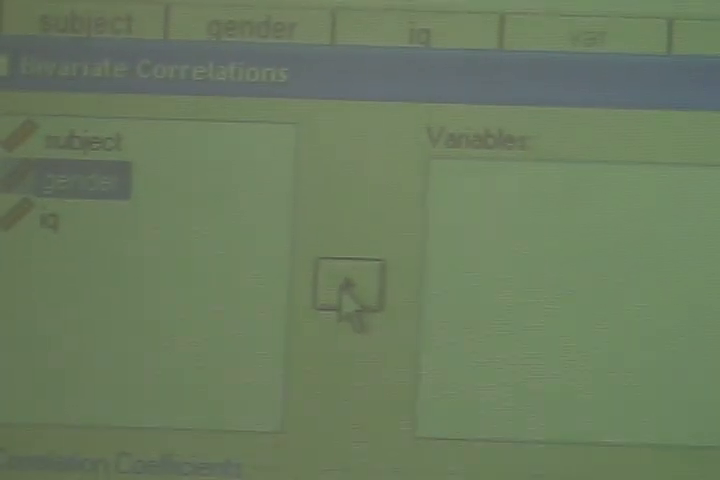
Move gender and iq into the Variables list, leaving subject out
left_click(353, 285)
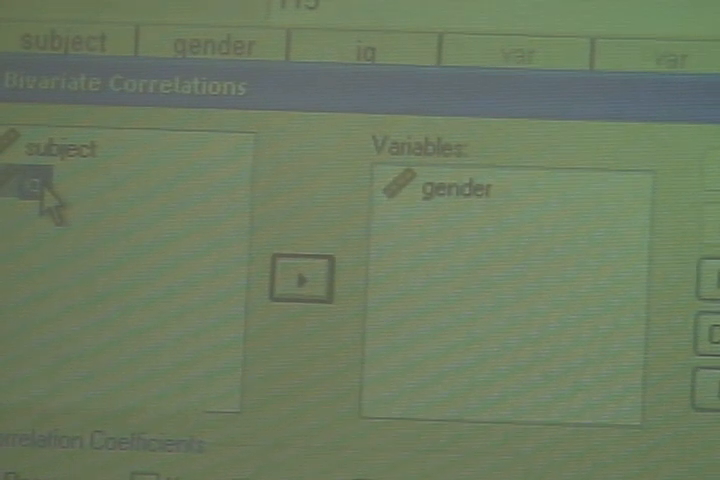
left_click(300, 278)
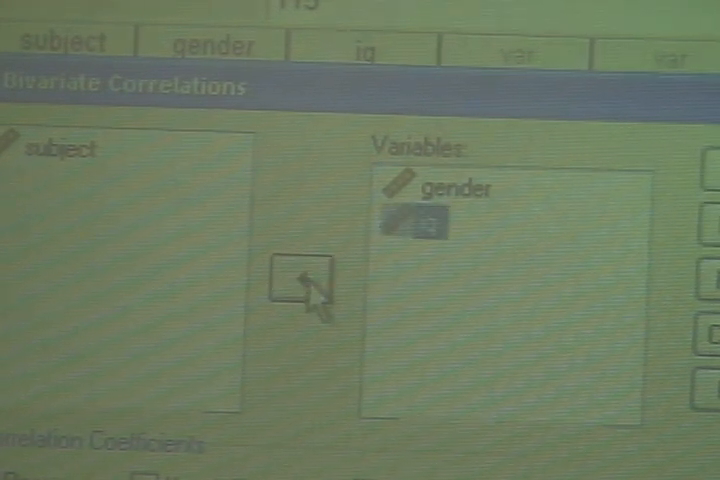